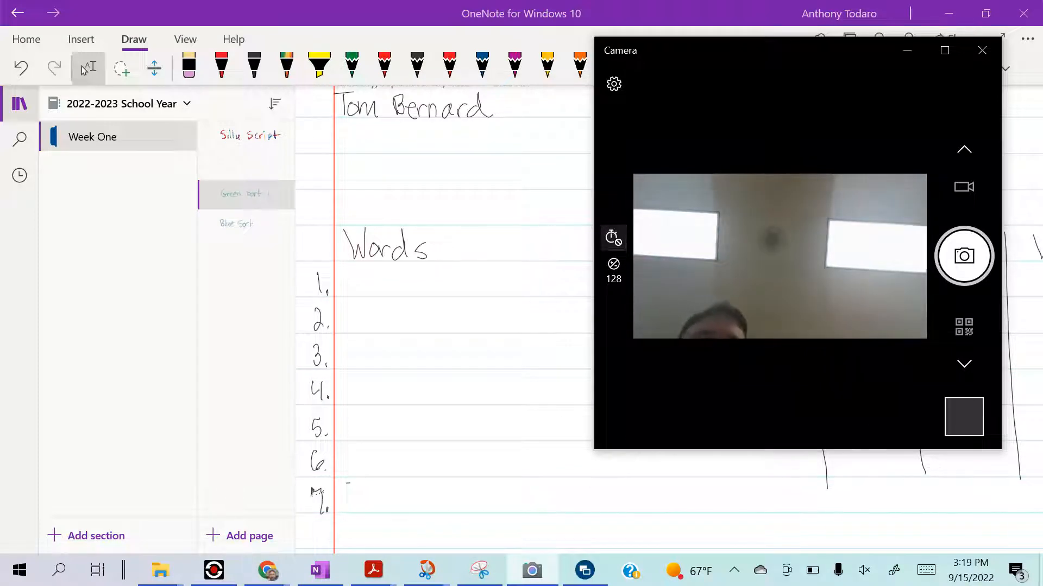
Close the Camera window to reveal the Green Sort 1 spelling test page
left_click(982, 49)
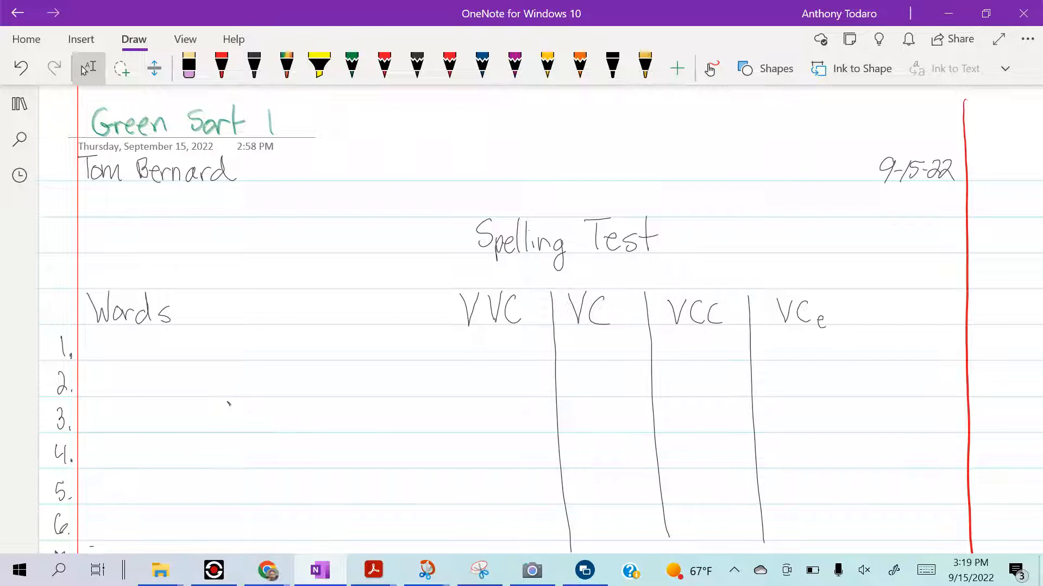
Highlight the name, date and Spelling Test title yellow, with a green line above the title
left_click(318, 65)
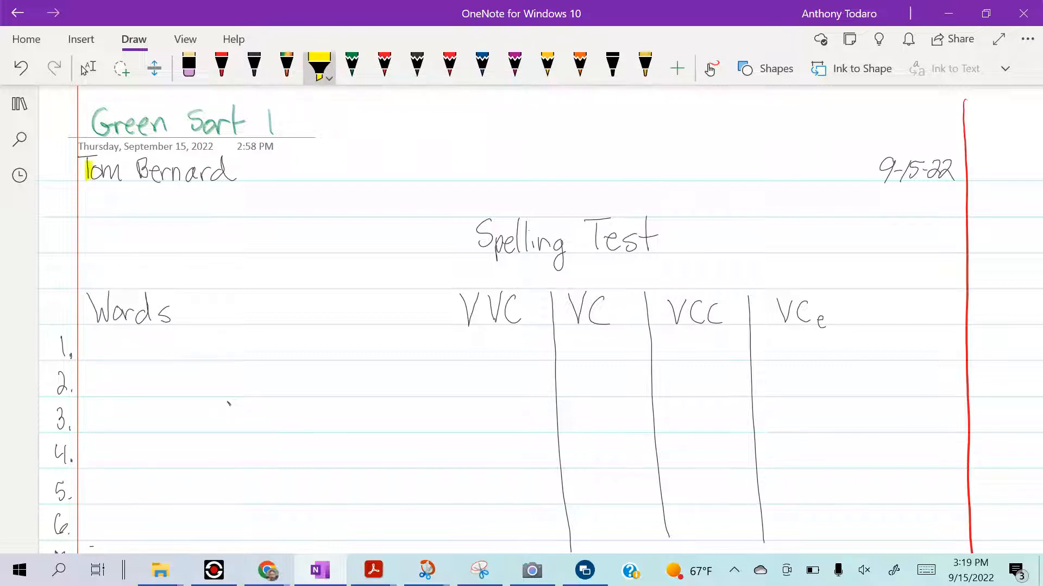
left_click_drag(86, 170, 233, 169)
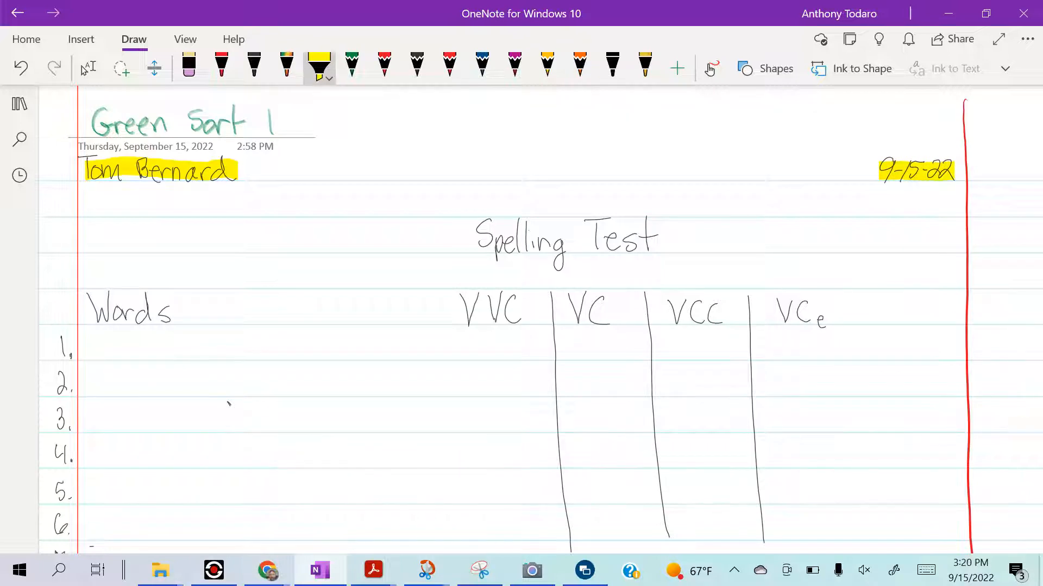
left_click(351, 65)
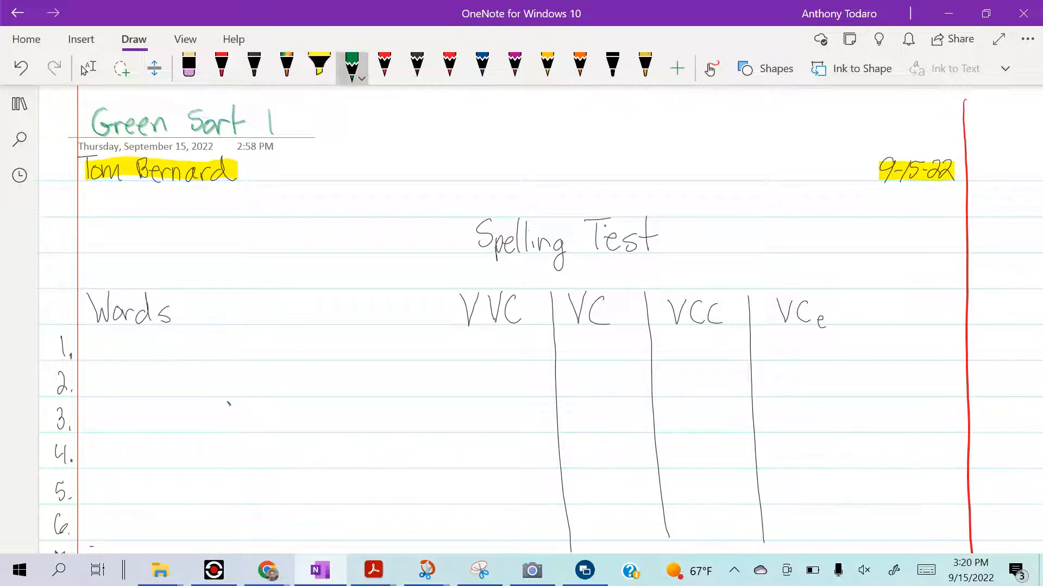
left_click_drag(436, 198, 621, 199)
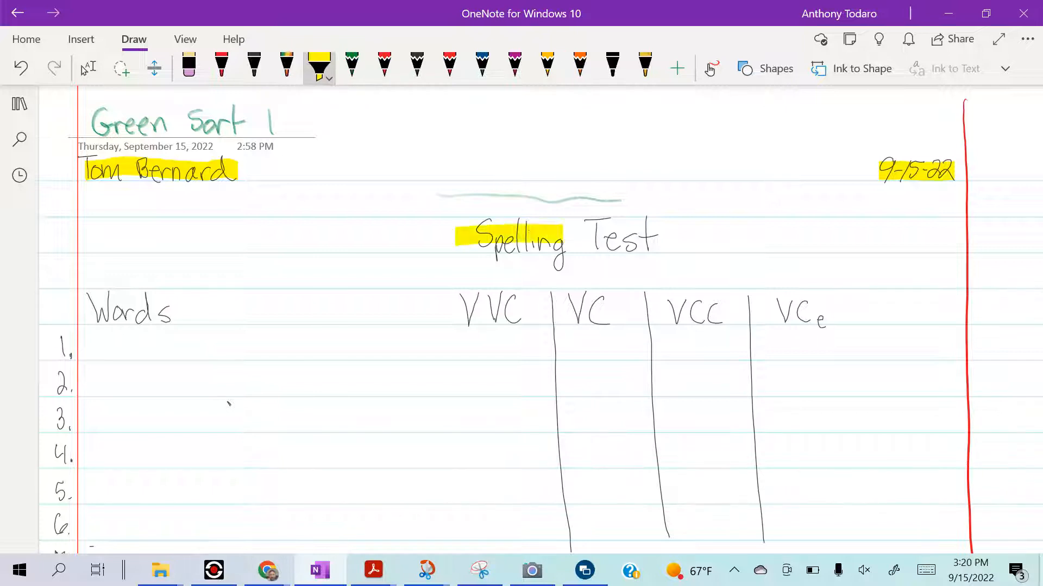
left_click_drag(568, 240, 691, 239)
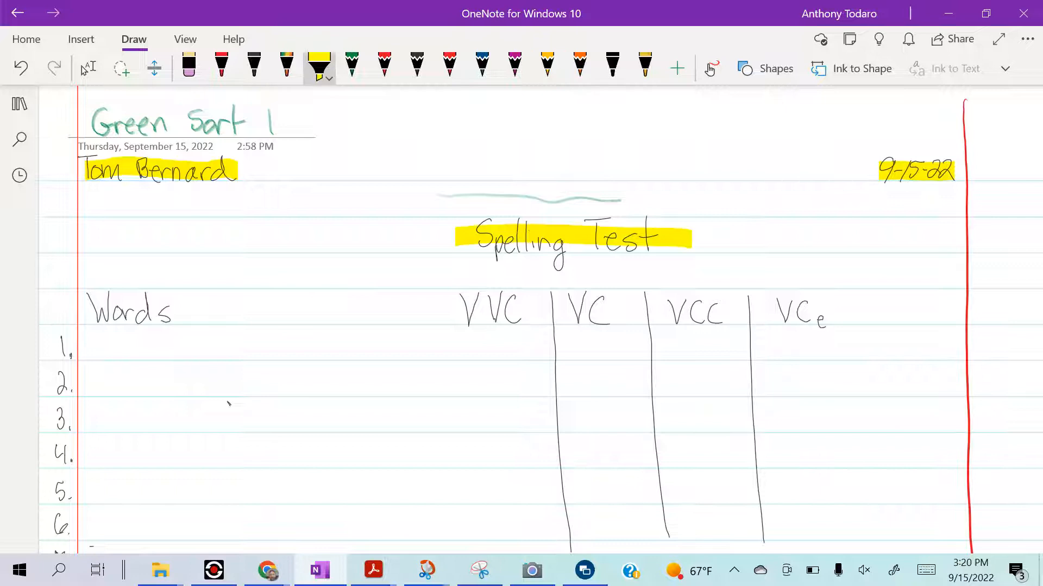
Draw a line beneath the Spelling Test title and highlight the Words header row yellow
left_click(351, 64)
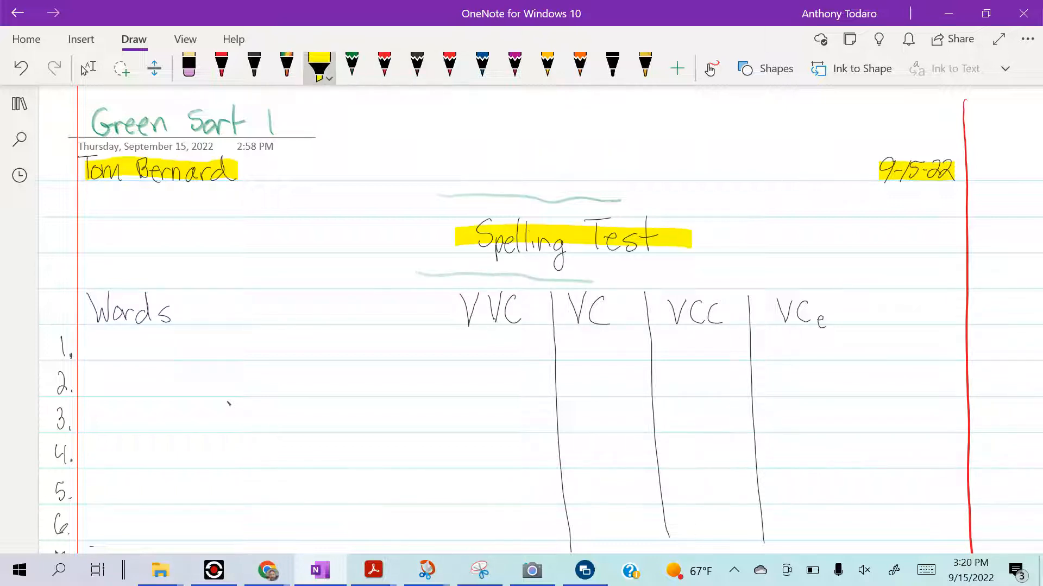
left_click_drag(90, 311, 170, 311)
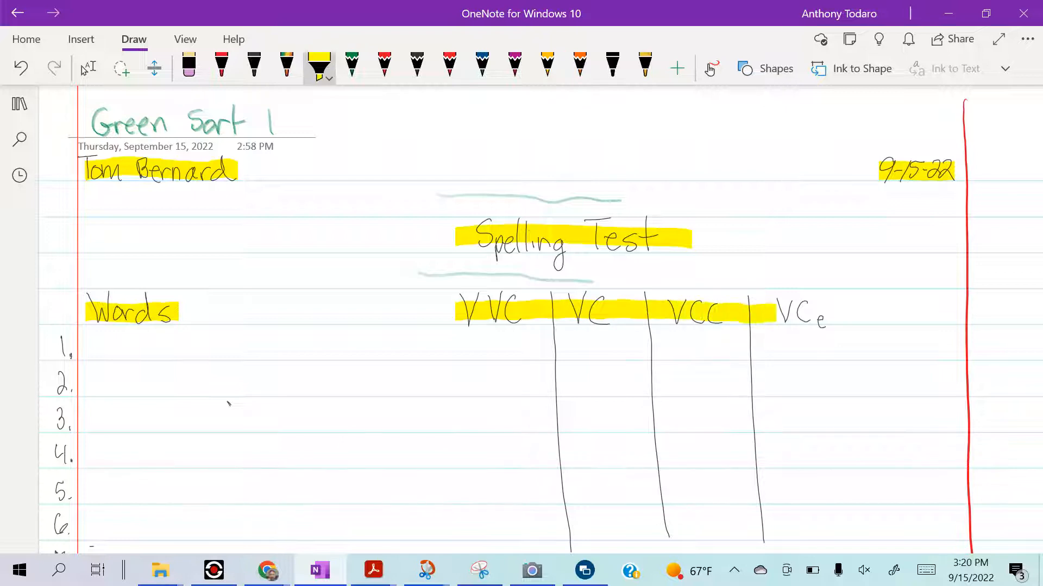
left_click_drag(774, 313, 933, 313)
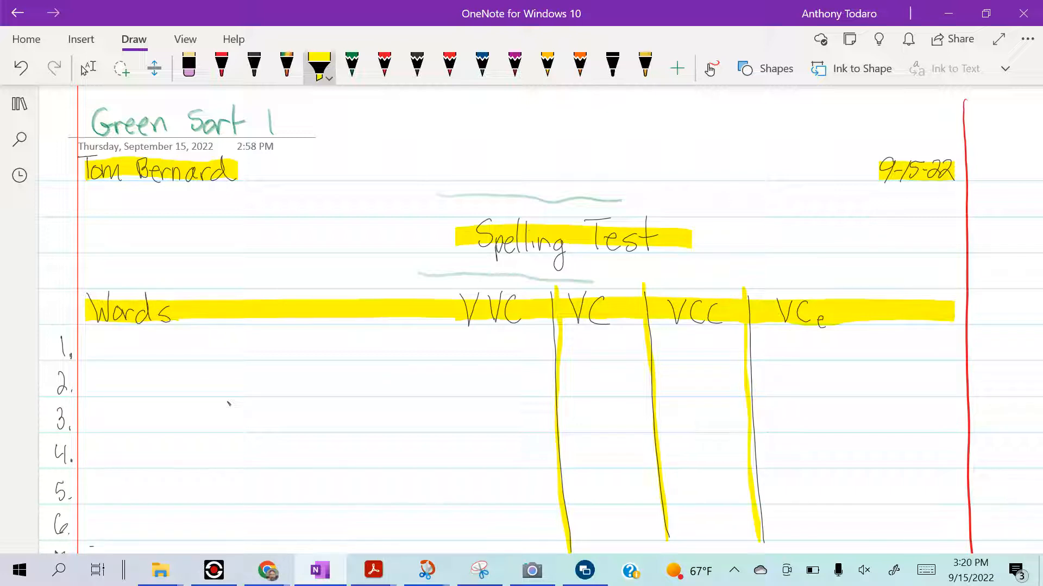
Highlight the number column yellow and write 'margin' with a green arrow in the margin
left_click(350, 65)
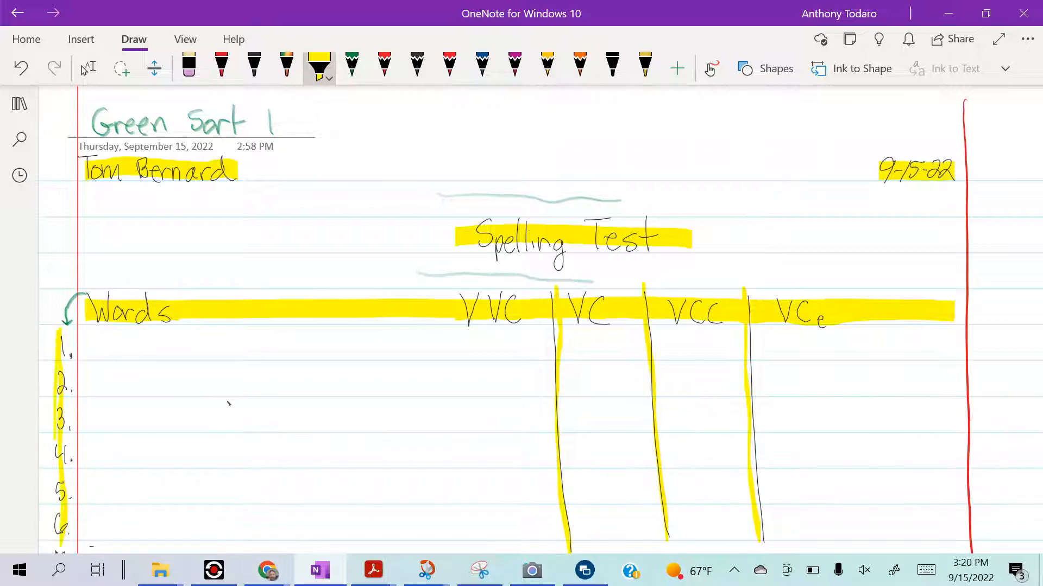
left_click(352, 64)
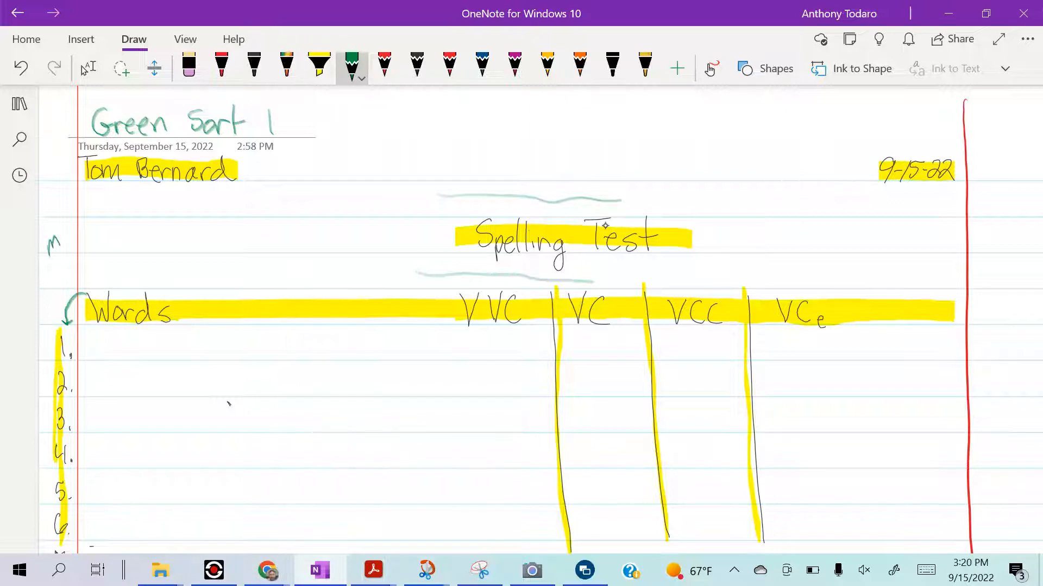
left_click_drag(54, 253, 66, 286)
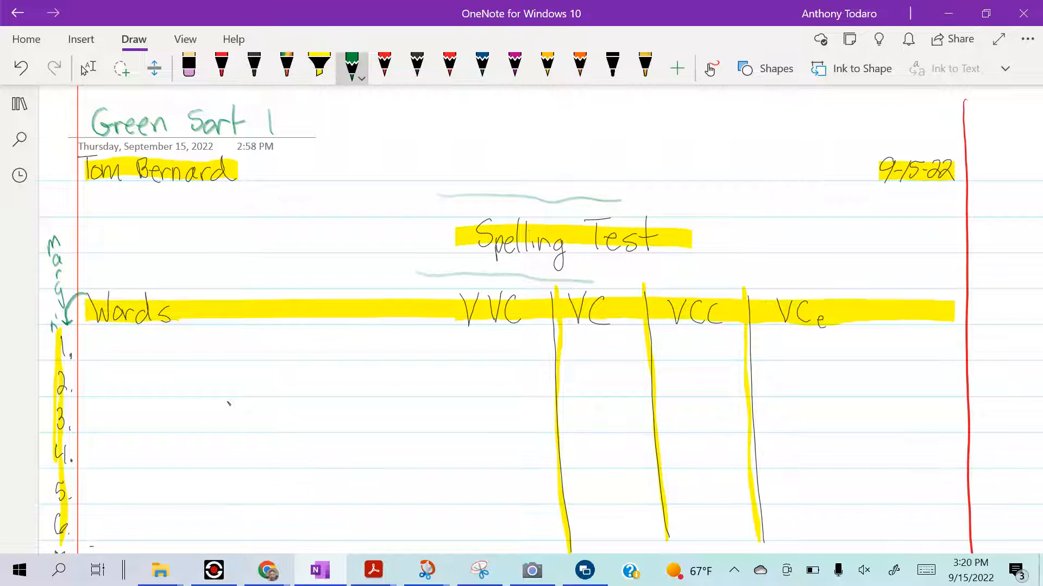
left_click(319, 64)
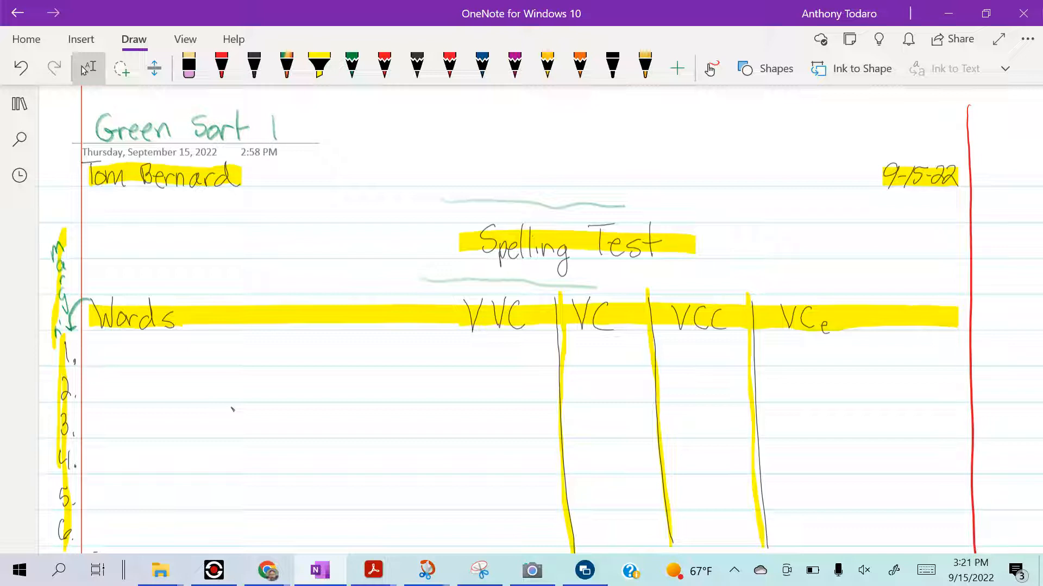
left_click(531, 570)
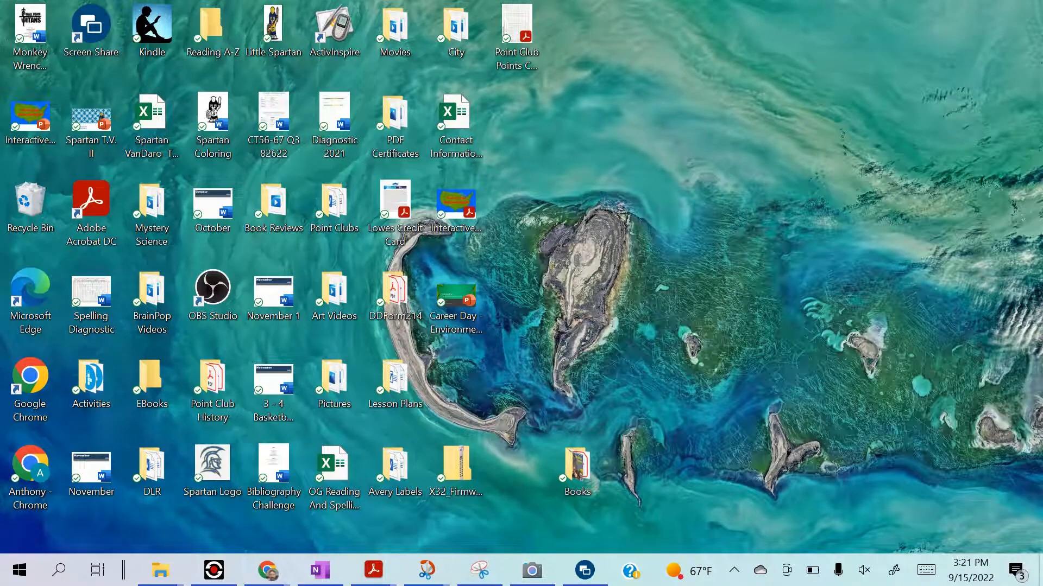
Restore the OneNote Spelling Test page from the taskbar, then launch Camera over it
left_click(318, 570)
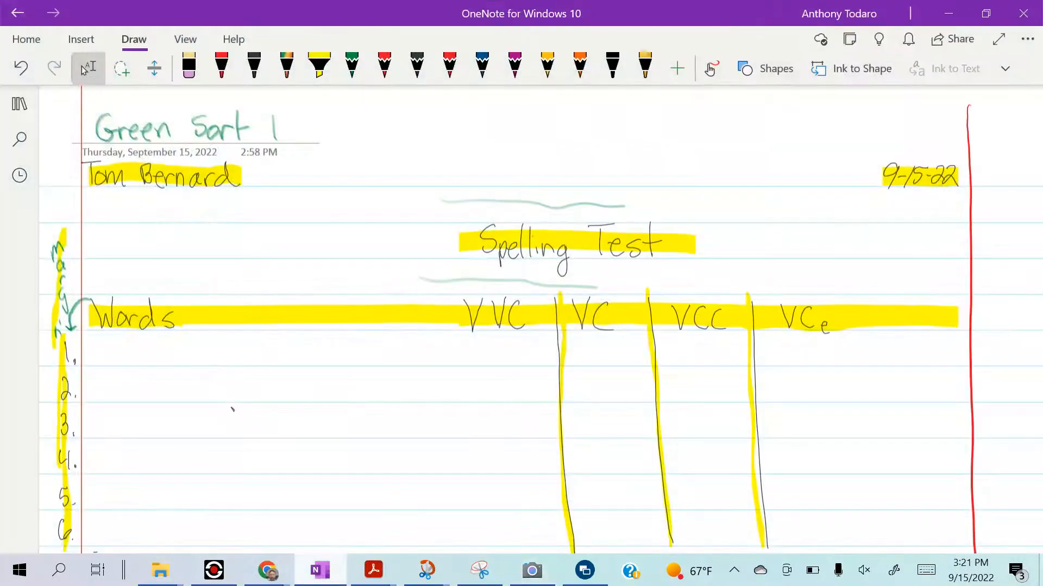
left_click(531, 569)
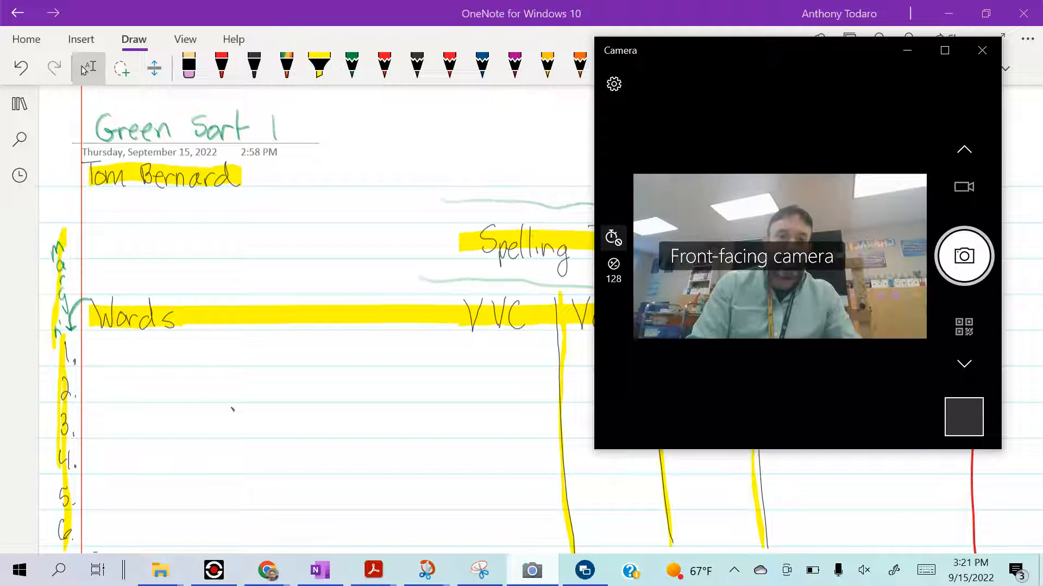
mouse_move(612, 237)
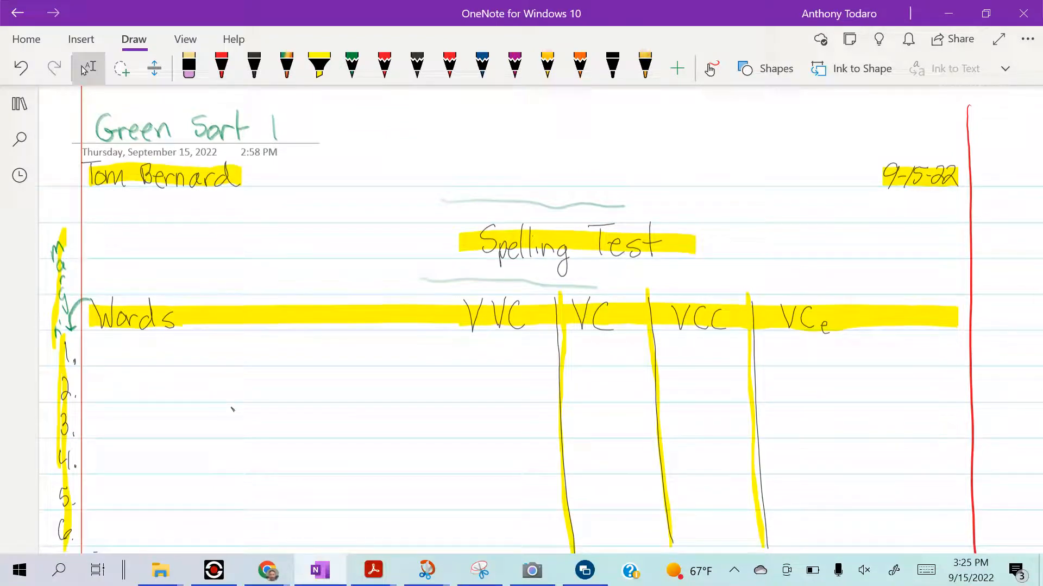
Close the Camera window via the taskbar, returning to the Spelling Test page
left_click(531, 571)
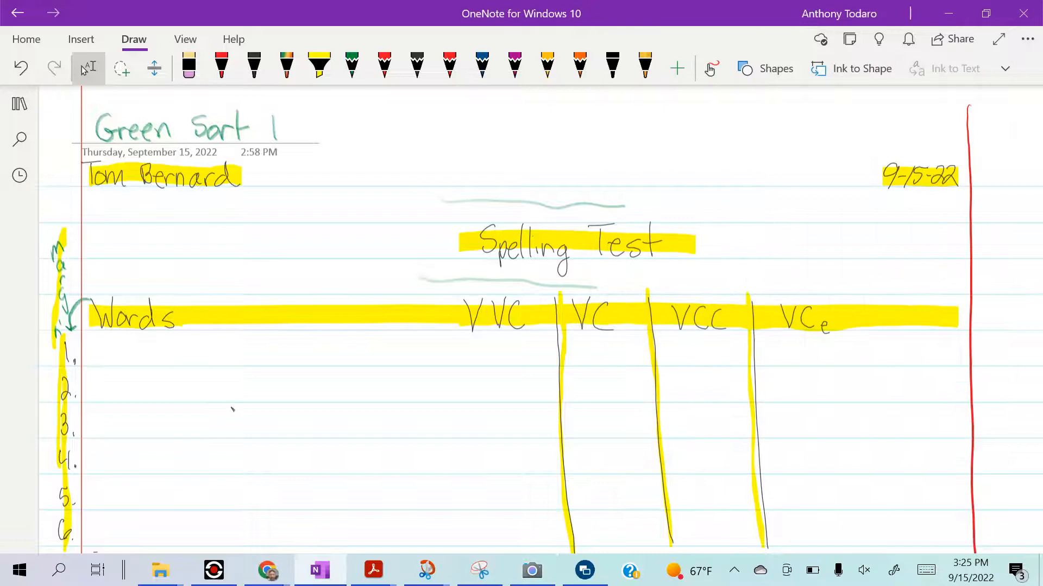
left_click(58, 570)
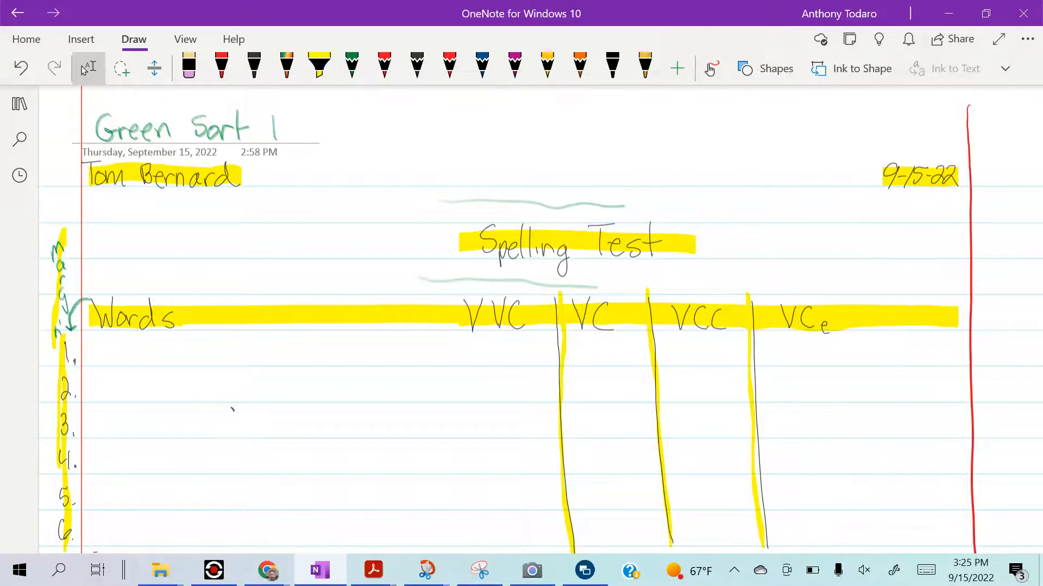
left_click(254, 65)
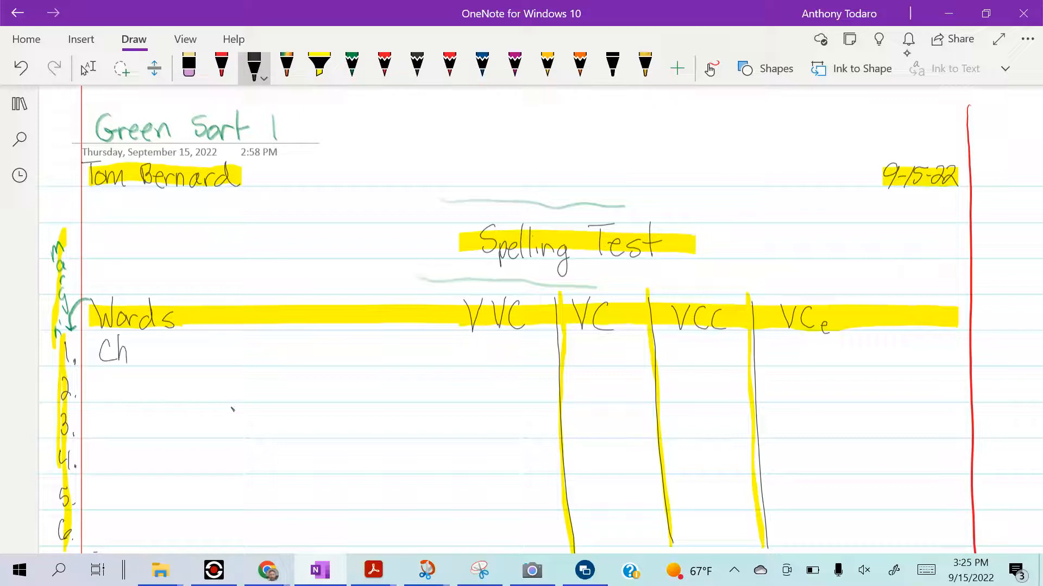
Write 'Chief' on line 1 with a check under VVC, and 'twig' on line 6
left_click_drag(126, 349, 169, 352)
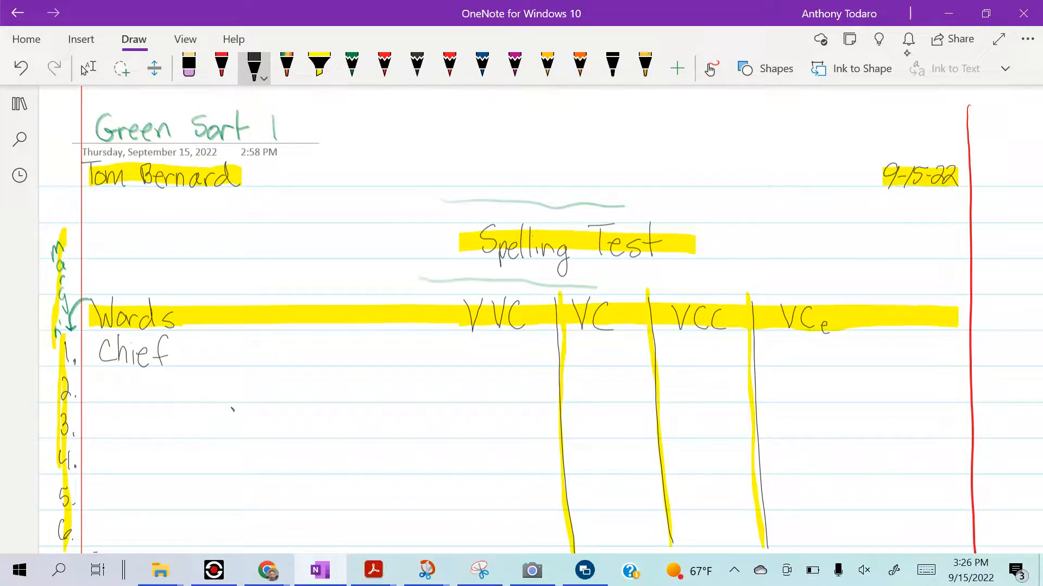
left_click_drag(496, 329, 522, 349)
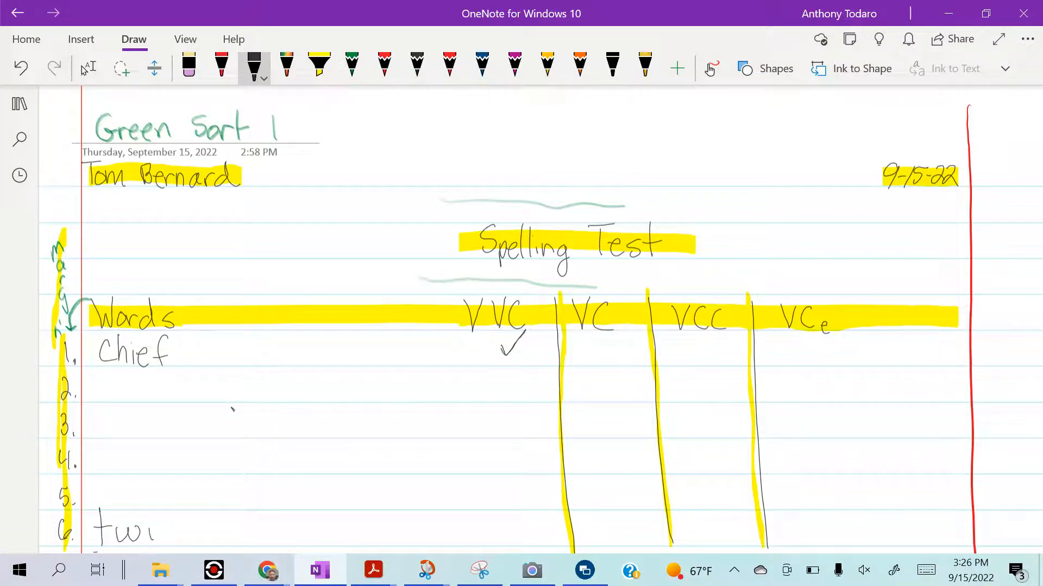
type("twig")
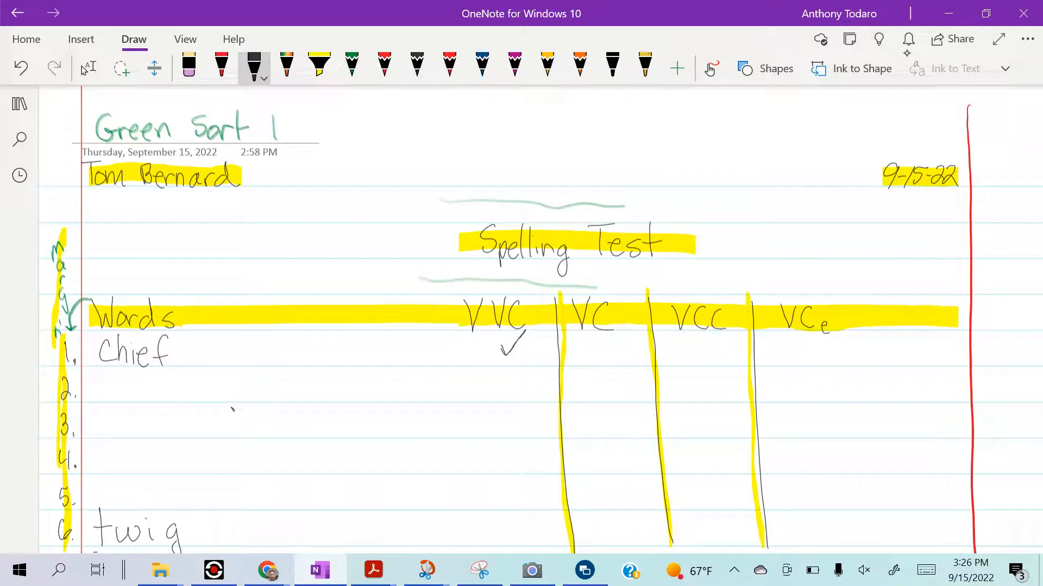
Draw a green arrow from 'twig' to a VC check mark, then open Camera
left_click(351, 65)
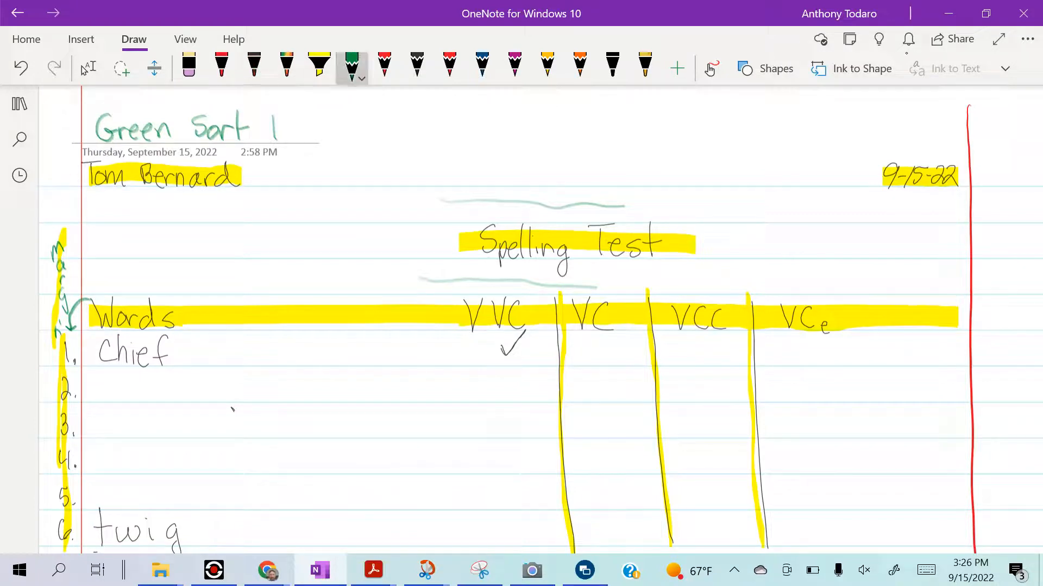
left_click_drag(231, 531, 521, 529)
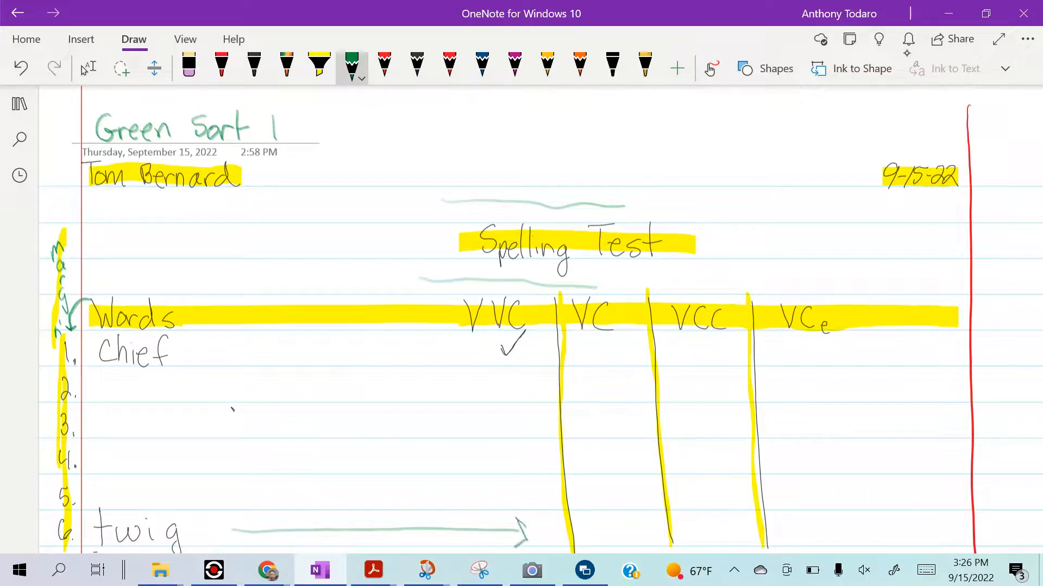
left_click_drag(602, 533, 642, 495)
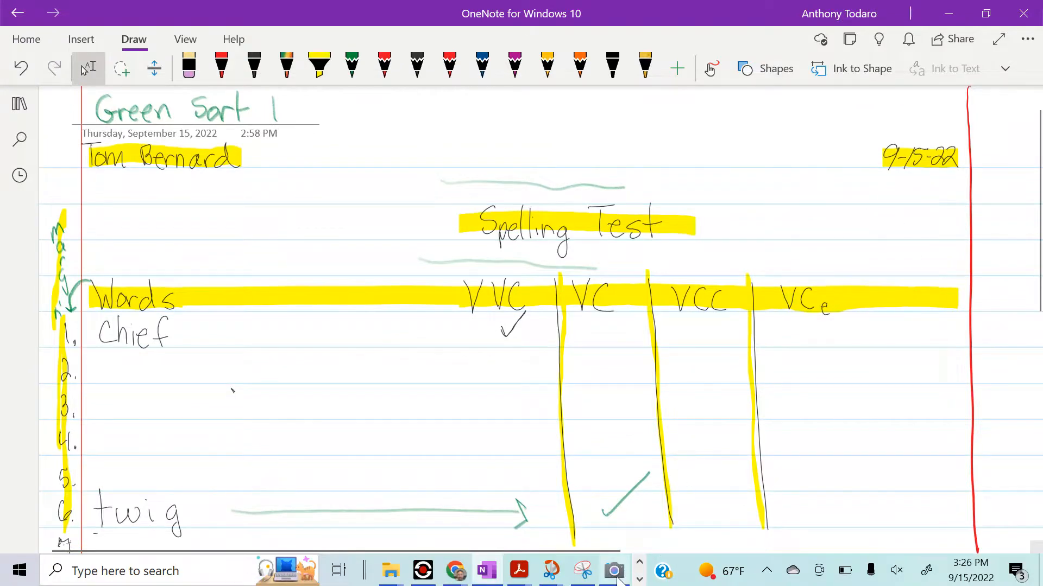
left_click(613, 571)
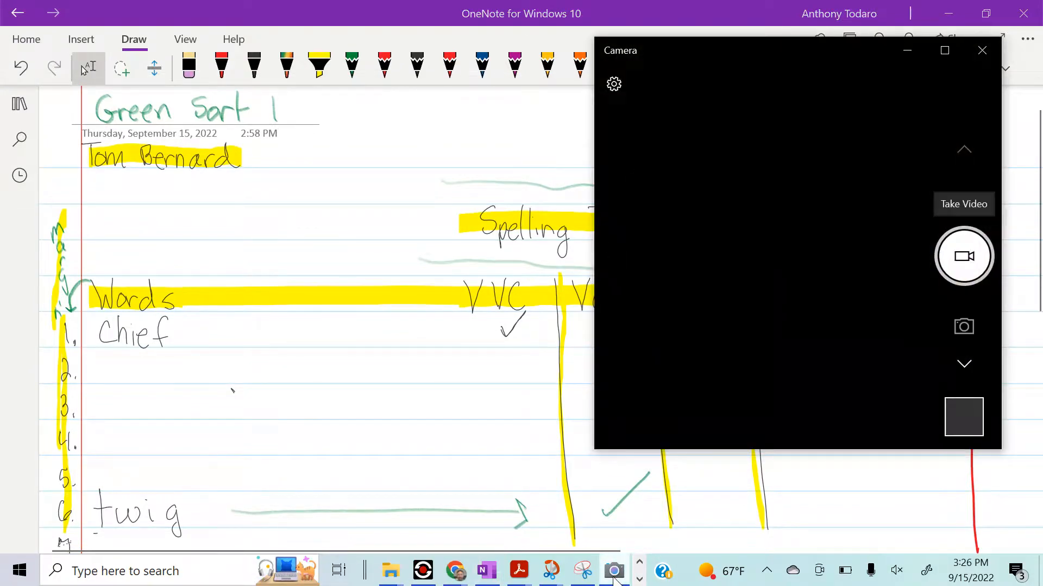